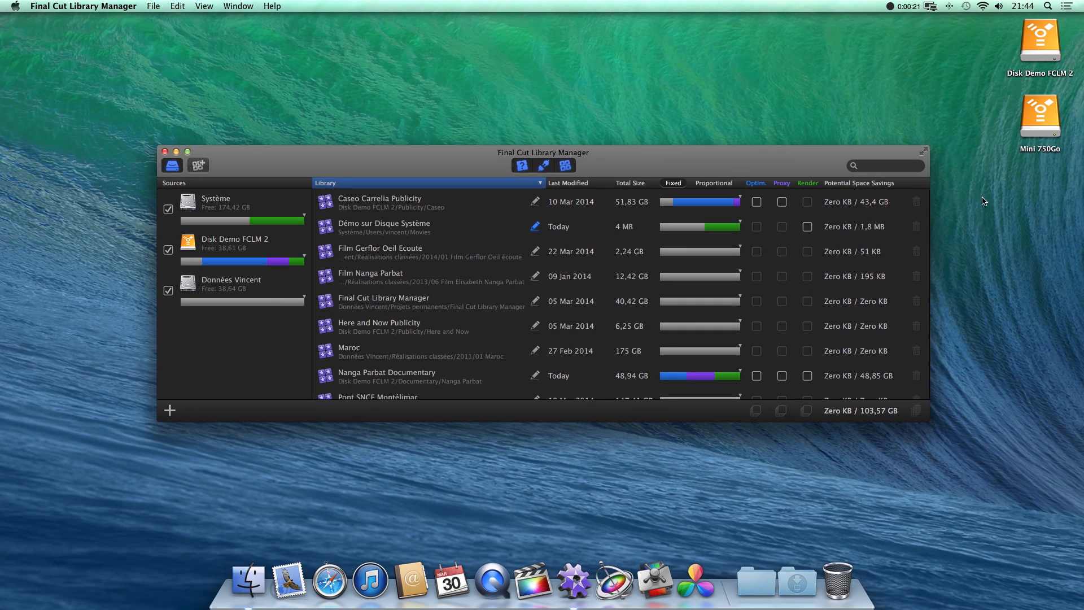
mouse_move(417, 435)
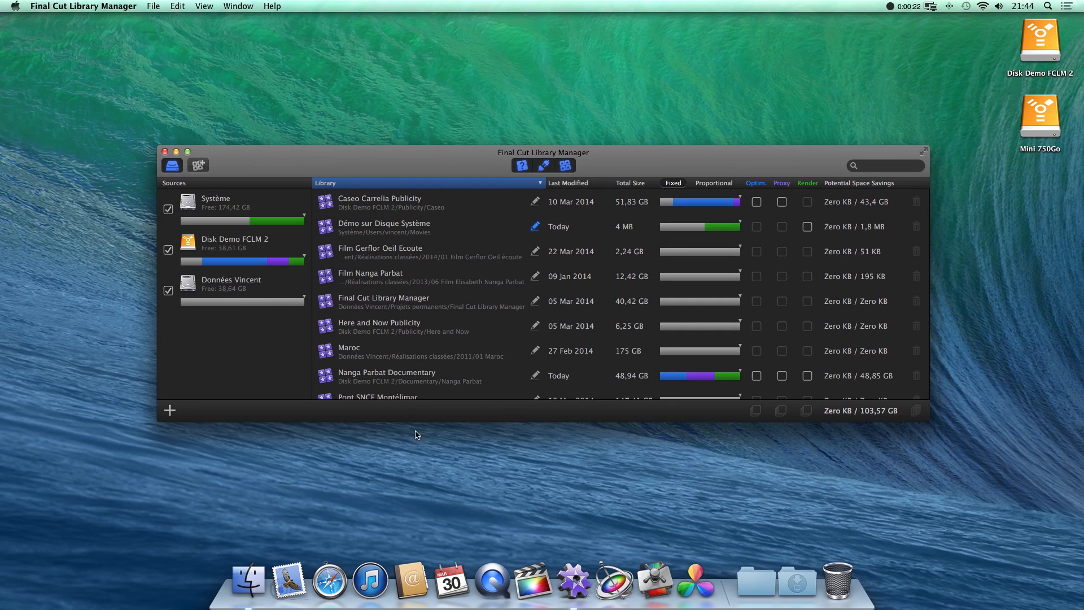
Add Mini 750Go as a library source and begin adding a folder from Big Disk
click(379, 203)
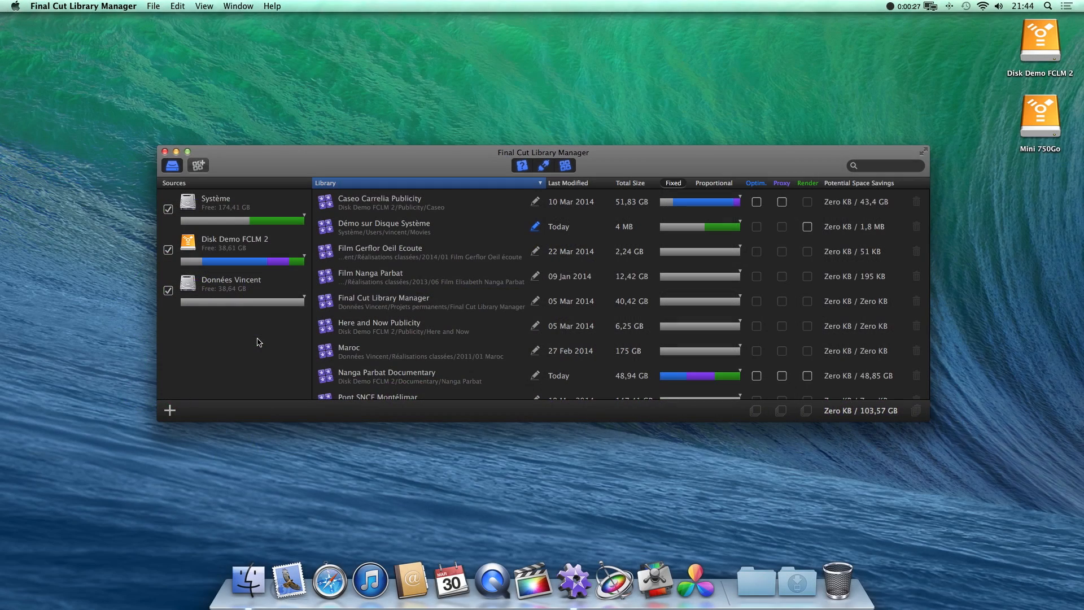
mouse_move(239, 360)
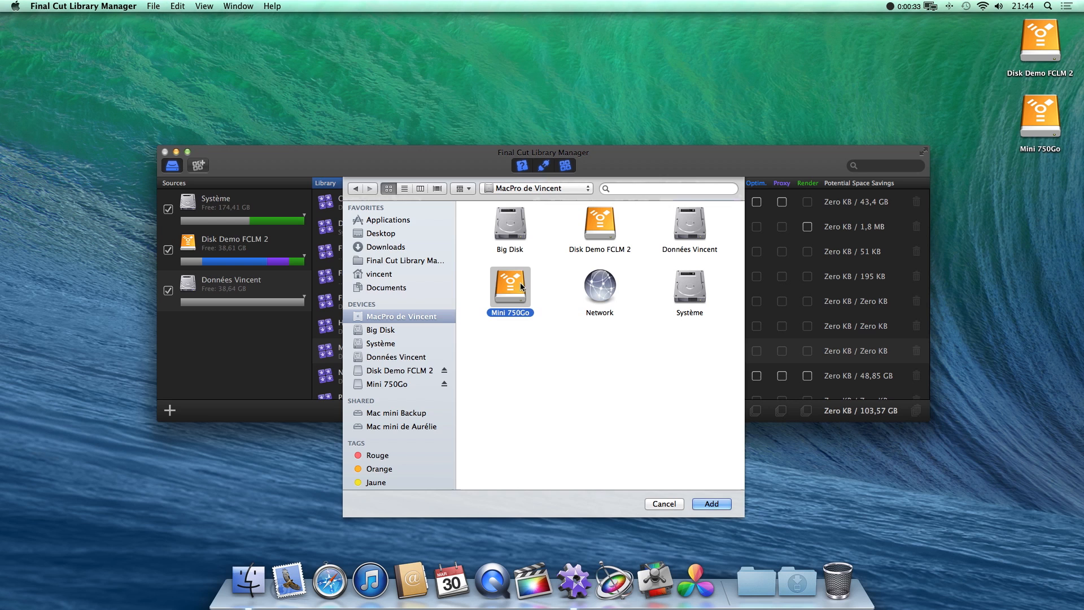
click(711, 503)
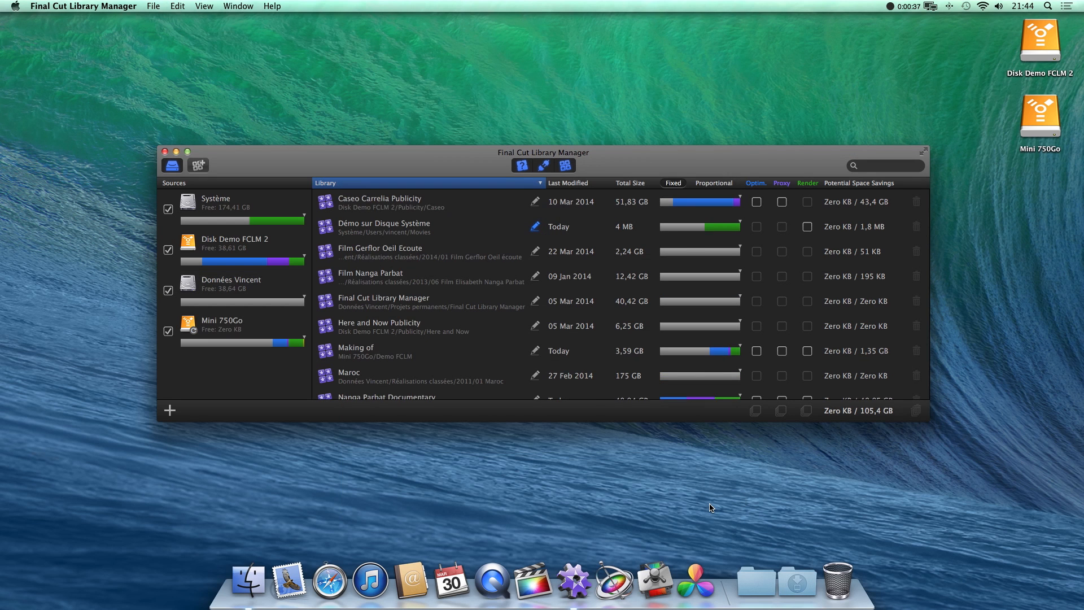
click(169, 410)
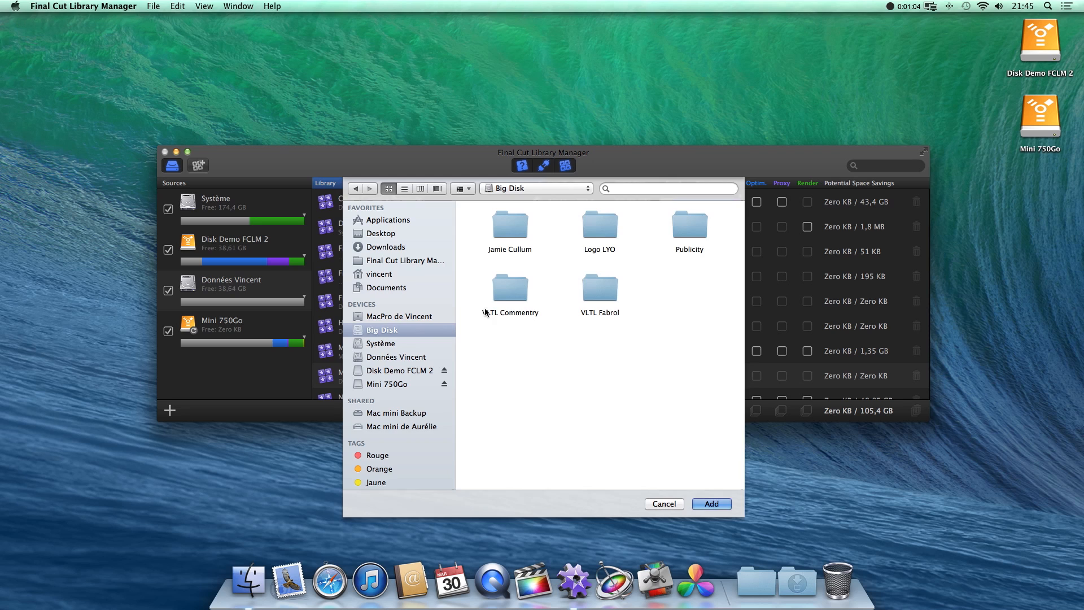
click(711, 503)
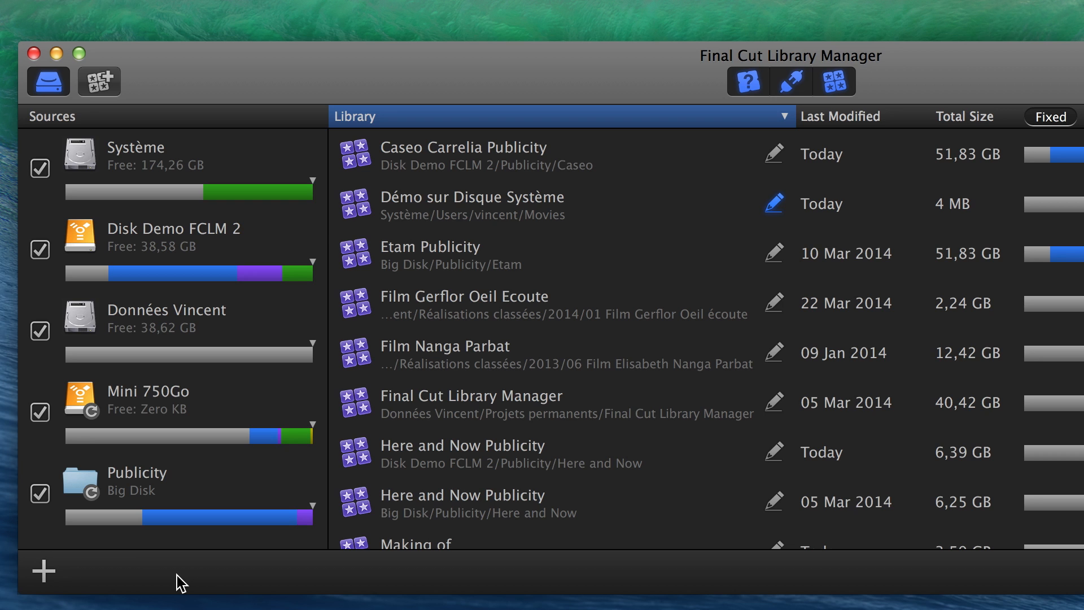
Force a manual rescan of the Données Vincent source
click(147, 399)
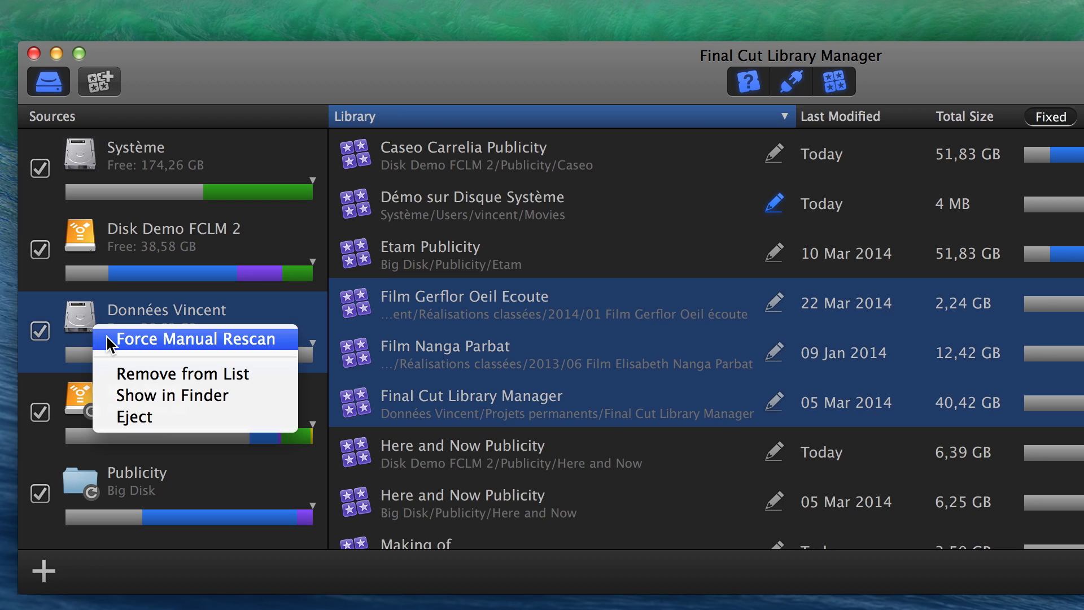
click(197, 339)
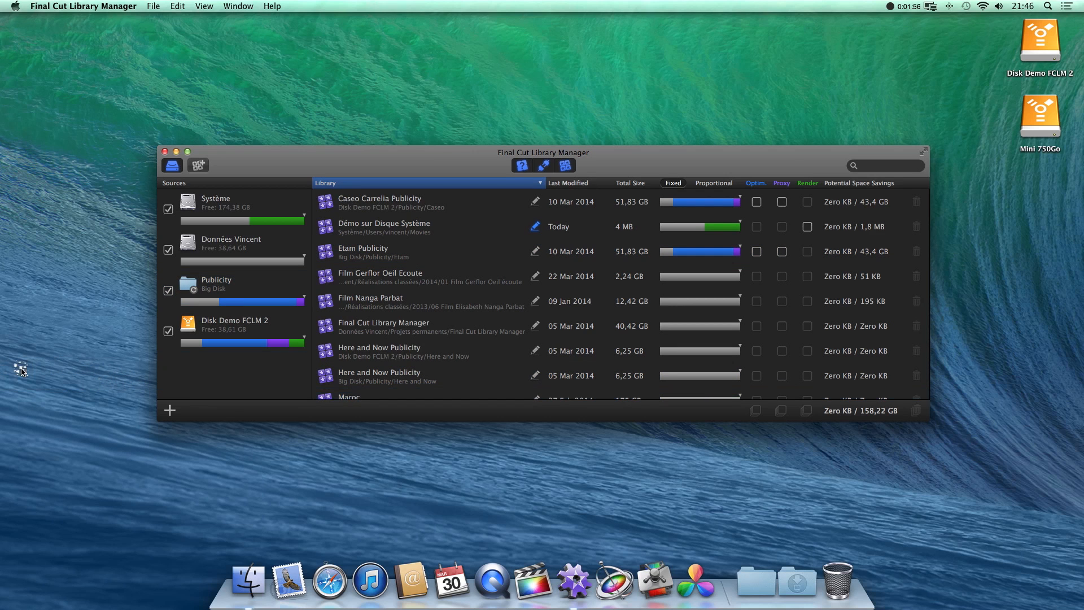
mouse_move(1050, 116)
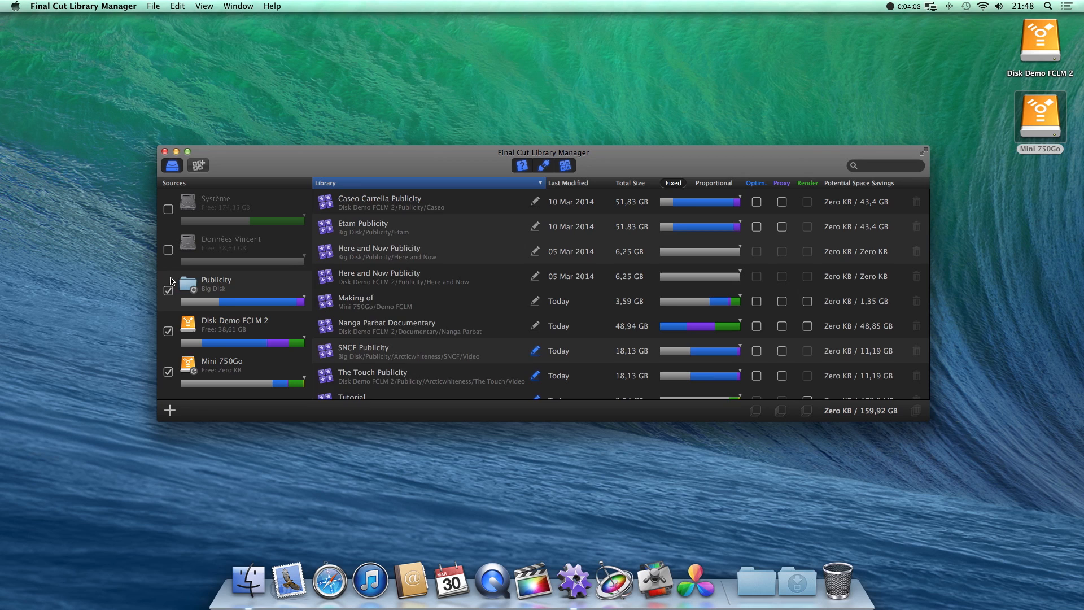
Include only Disk Demo FCLM 2 among sources and sort libraries by Last Modified
click(168, 290)
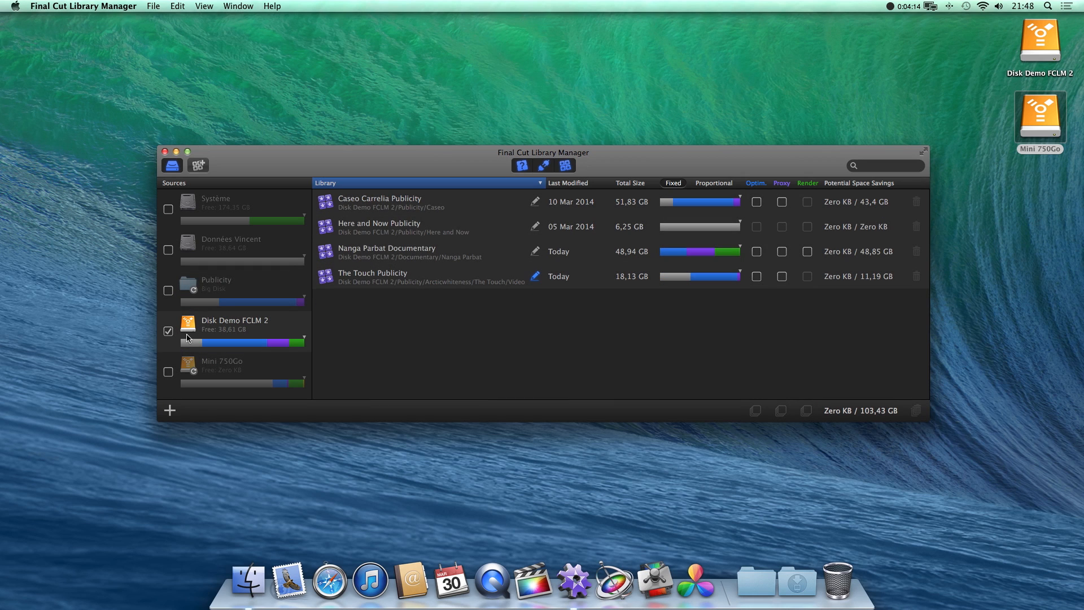
click(168, 290)
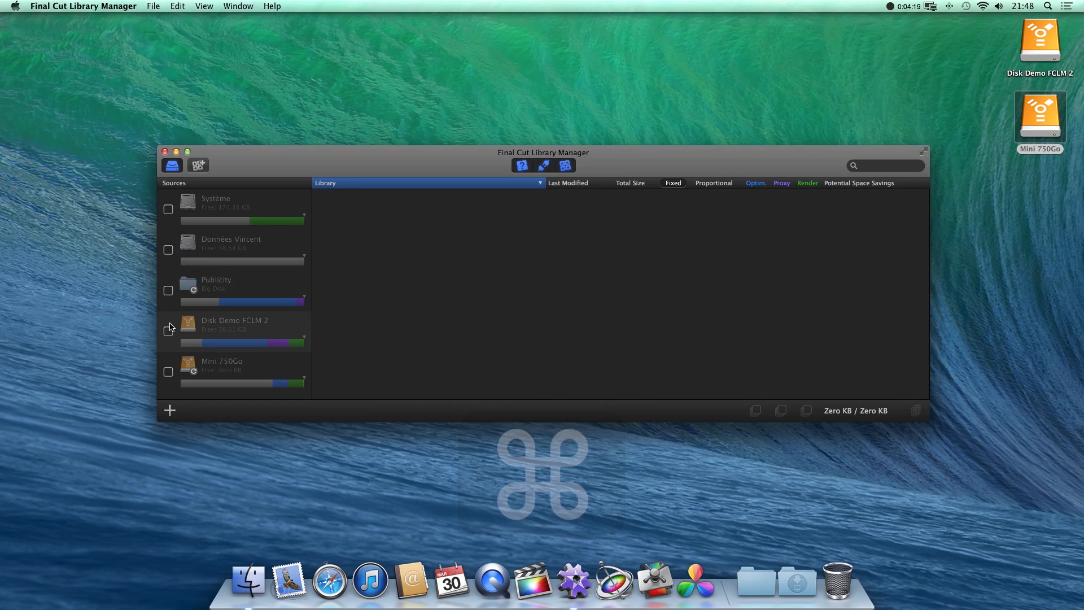
click(167, 331)
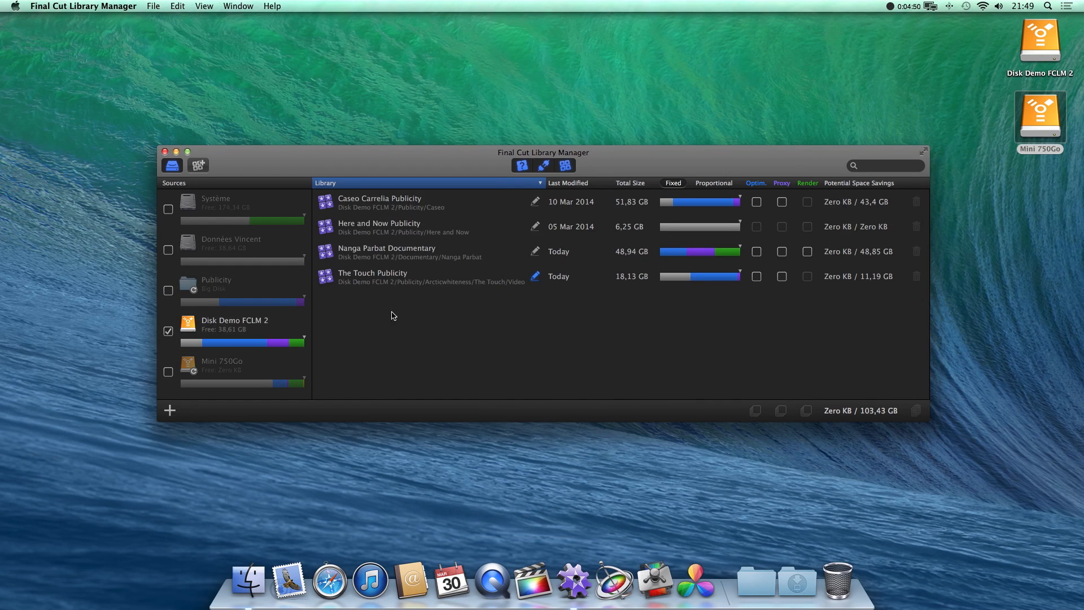
click(569, 182)
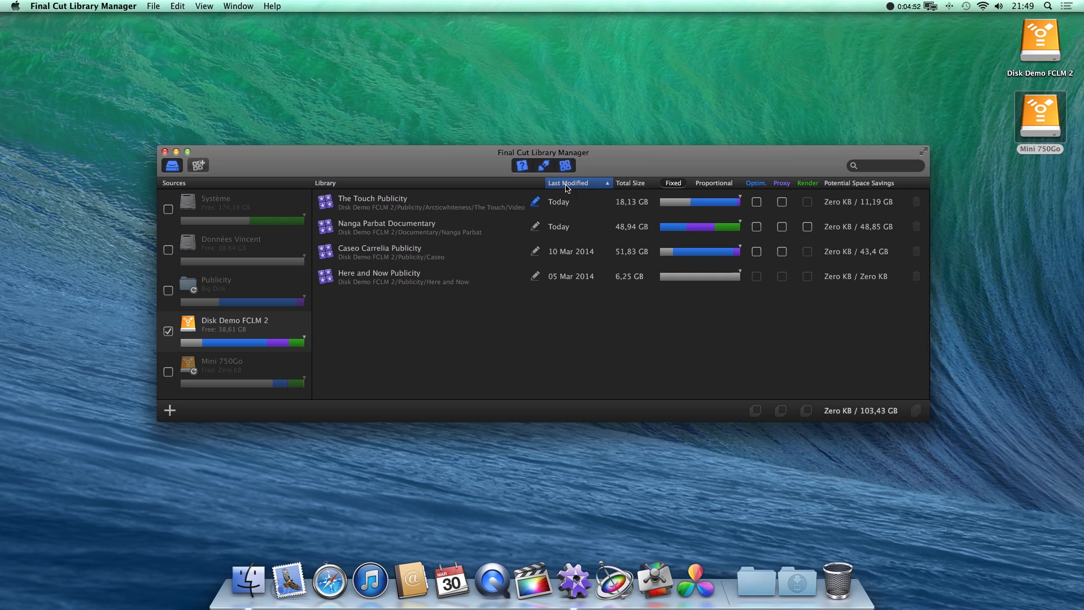
mouse_move(396, 187)
text(Nang)
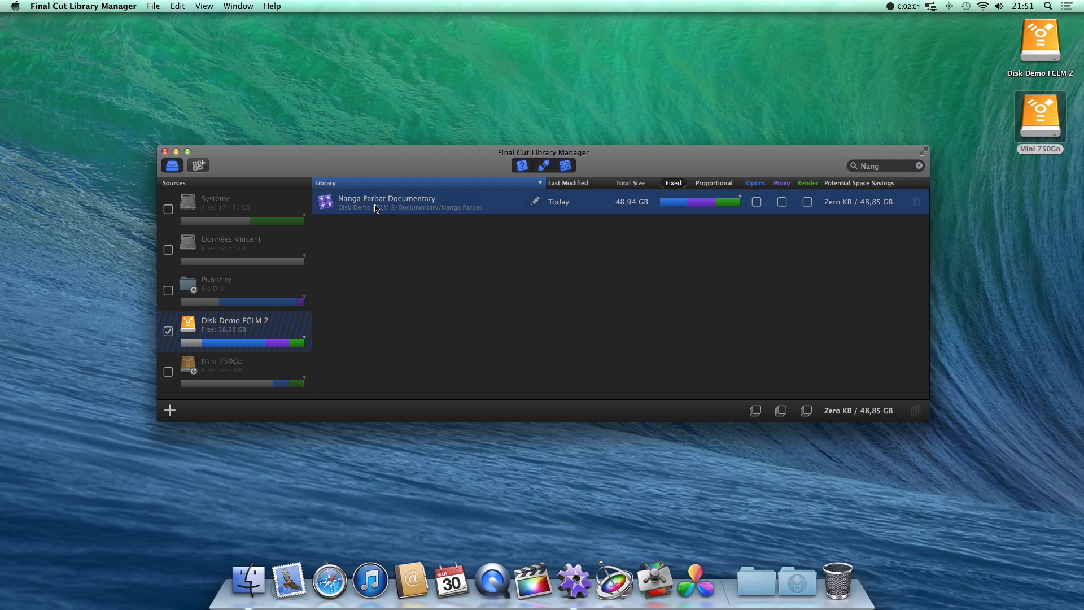
Select Nanga Parbat Documentary in the search-filtered library list
click(532, 579)
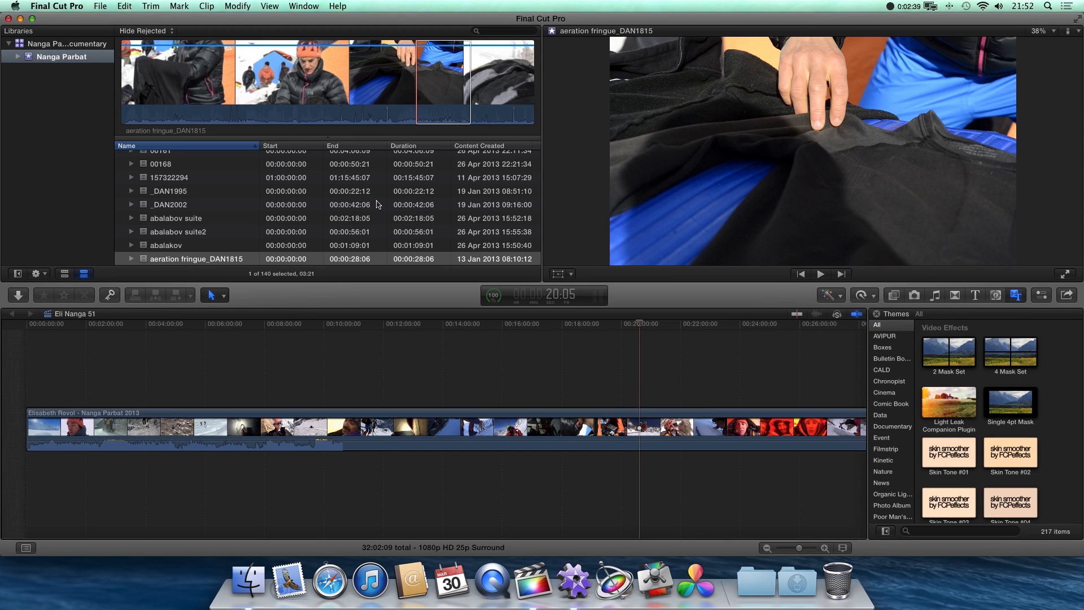
Use Nanga Parbat Documentary's Open Alone in Final Cut Pro action
right_click(476, 150)
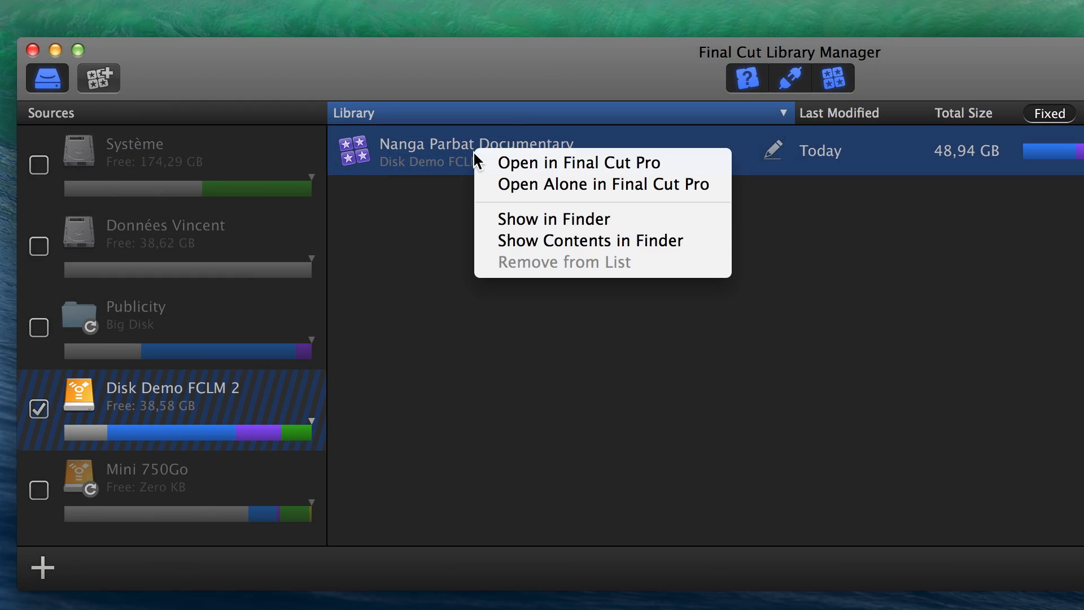
mouse_move(601, 184)
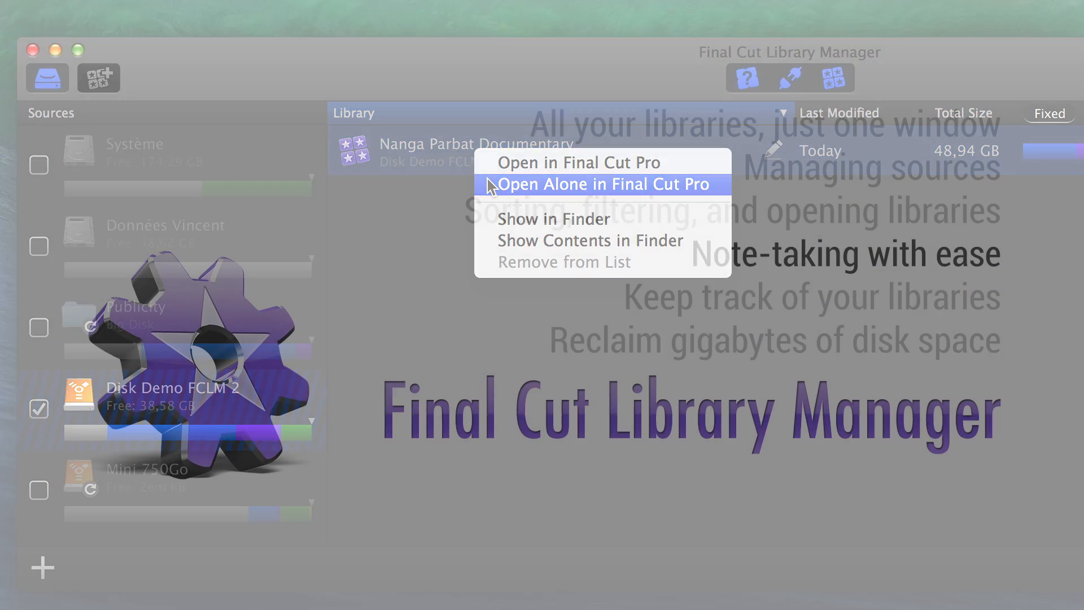
click(602, 184)
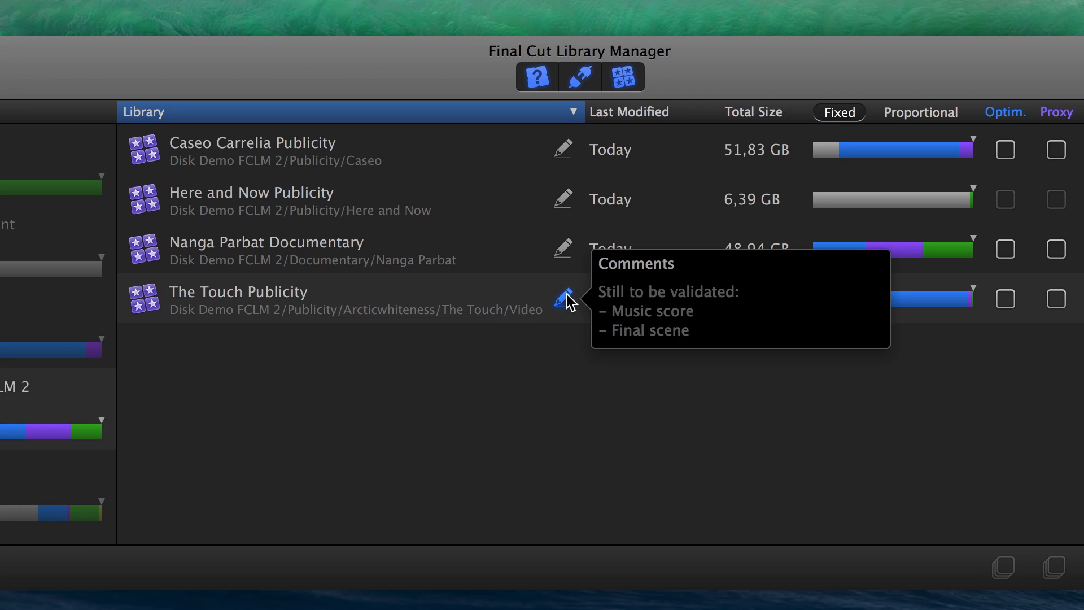
mouse_move(565, 204)
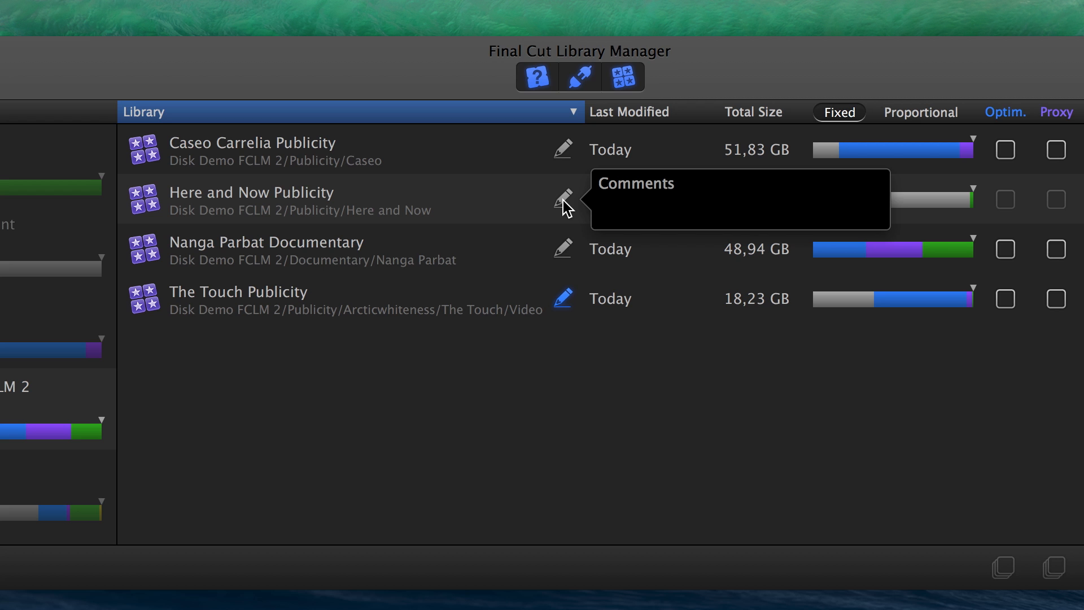
Enter 'To be validated' as Here and Now Publicity's comment
text(To be validated)
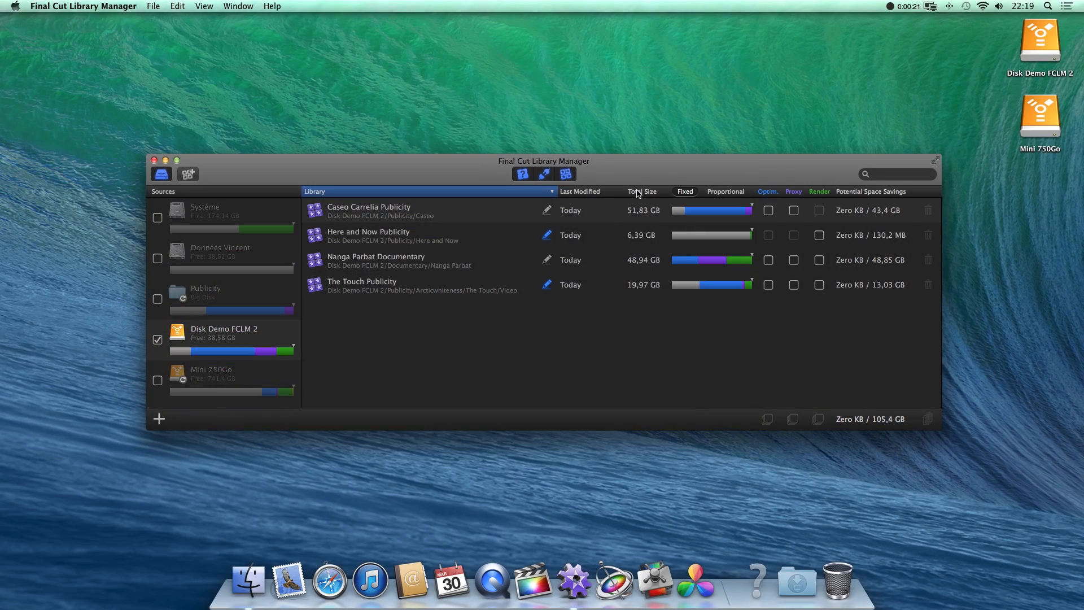
Sort by total size, then by potential space savings, with fixed-width size bars
click(641, 191)
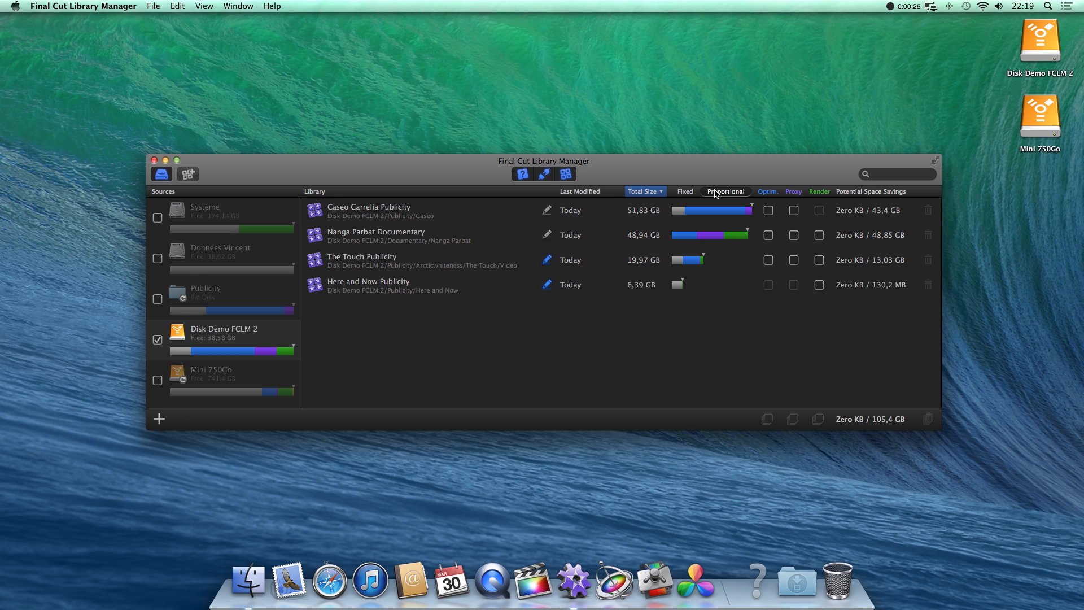
click(870, 192)
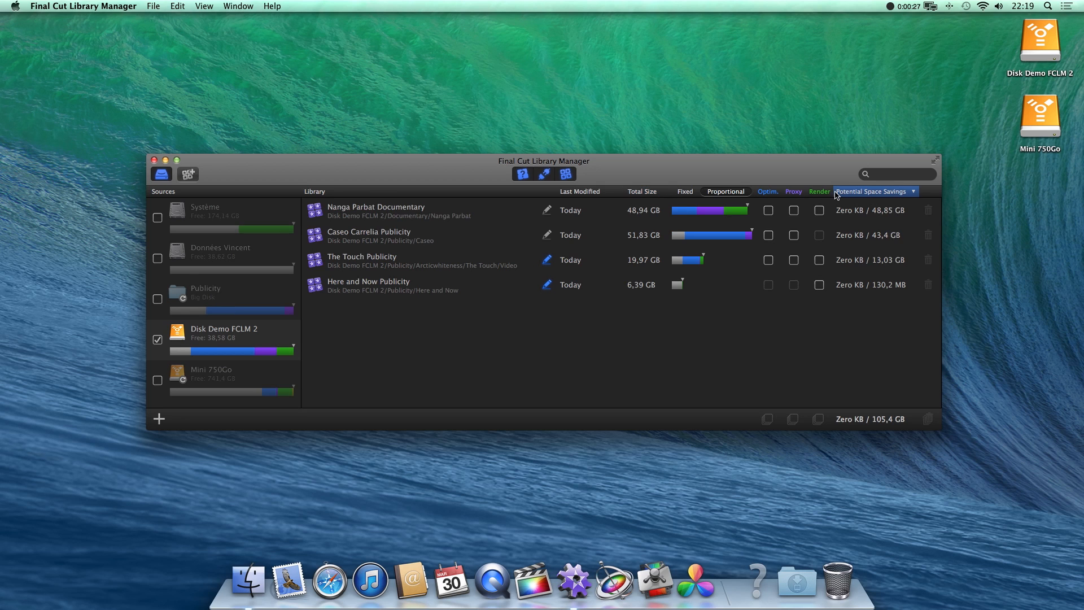
click(684, 191)
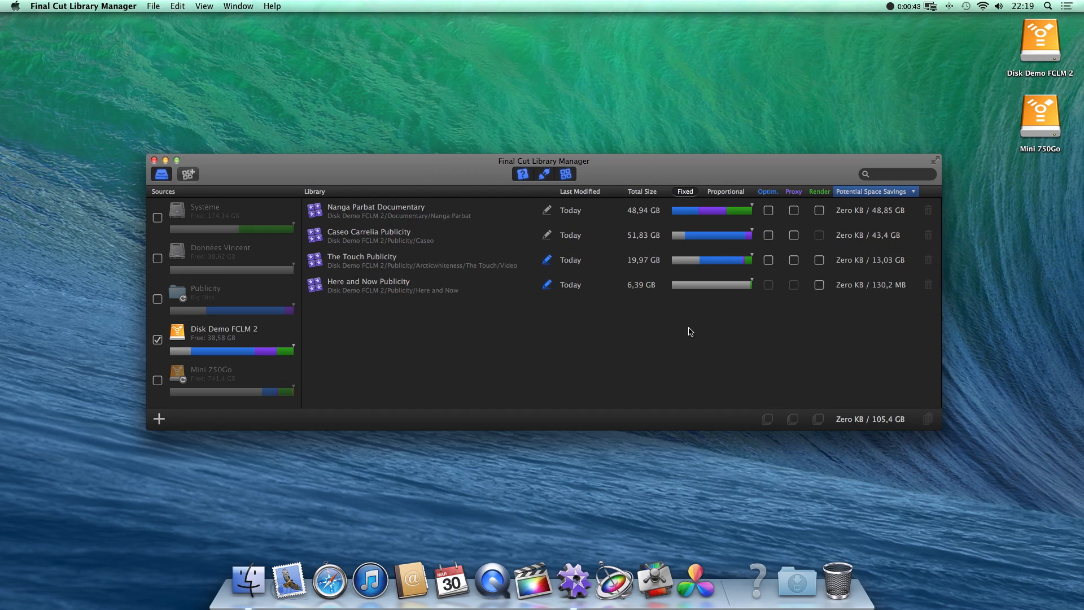
mouse_move(802, 281)
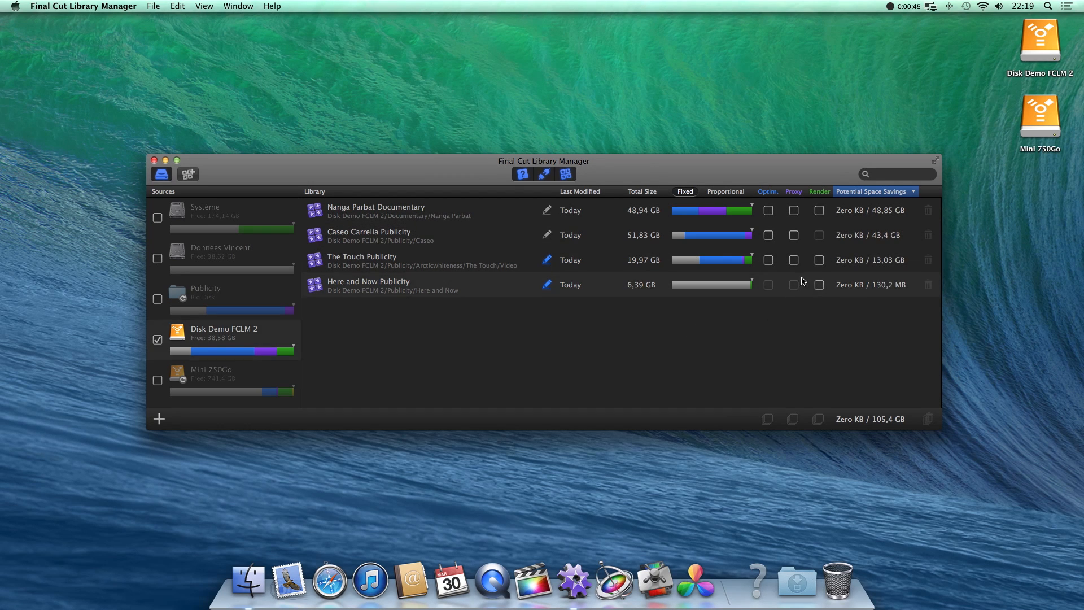
Mark The Touch Publicity's render, optimized and proxy files, then confirm Clean
click(819, 259)
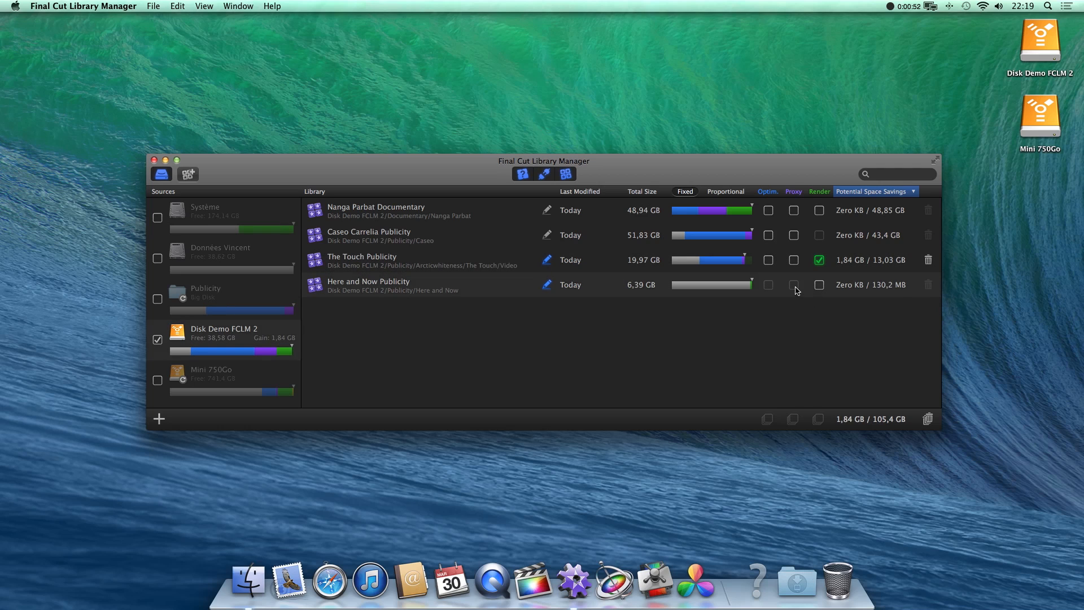
click(792, 259)
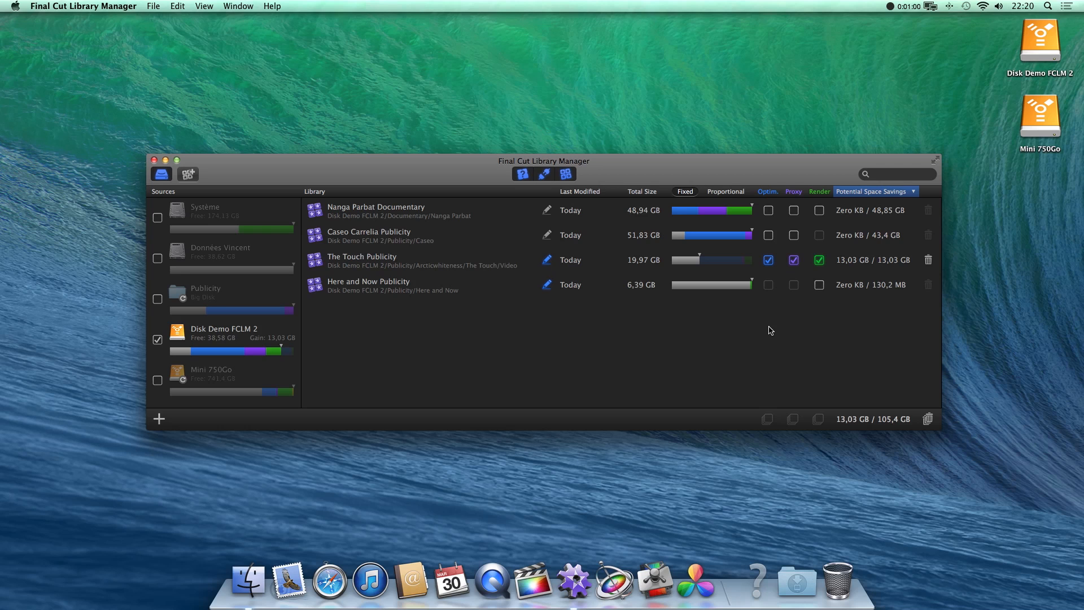
click(928, 259)
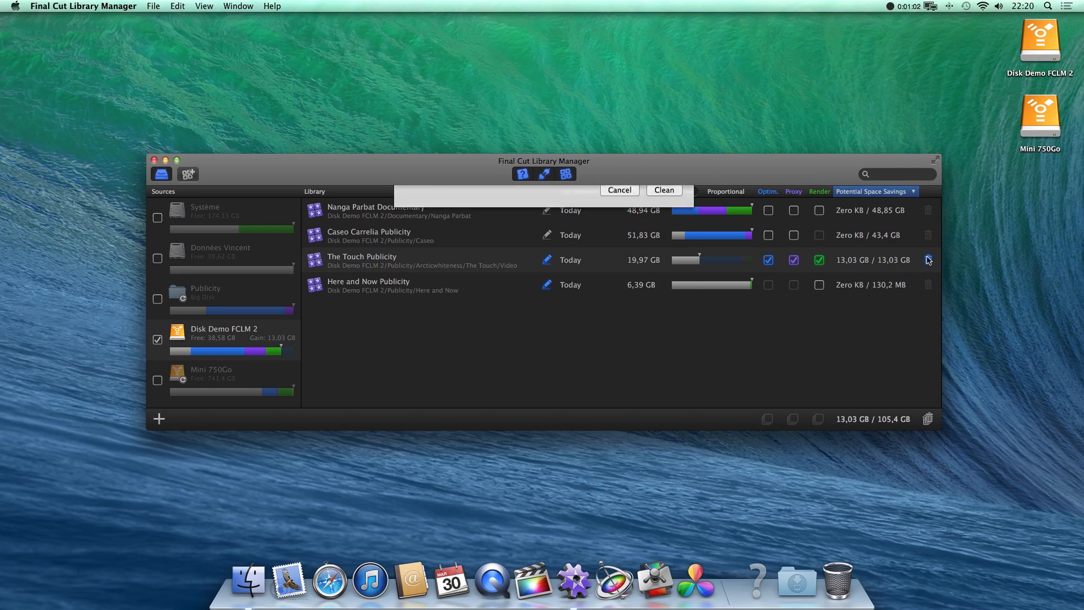
click(662, 190)
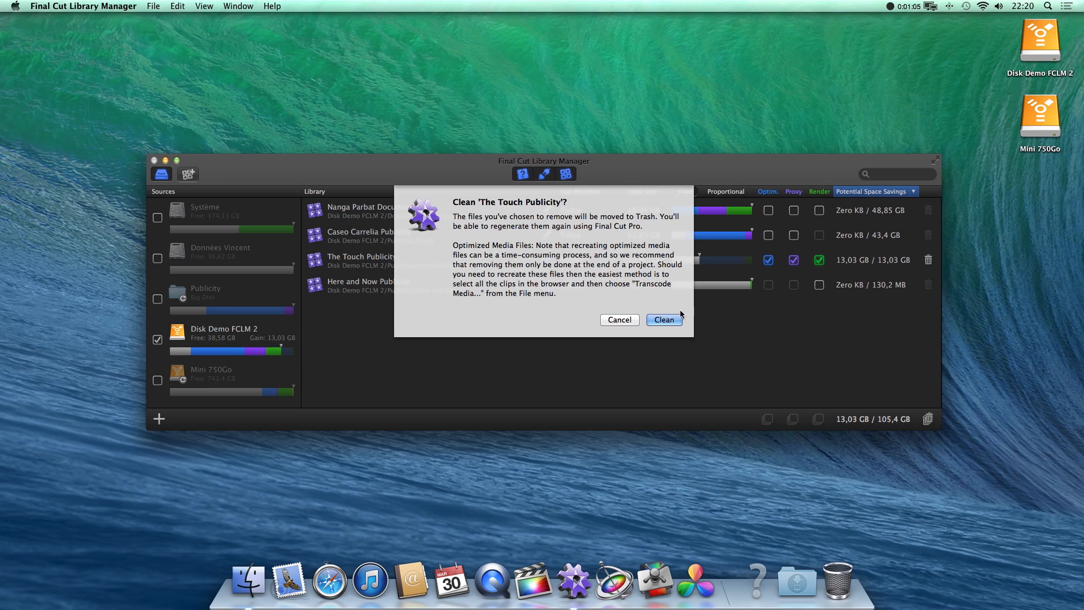
click(662, 320)
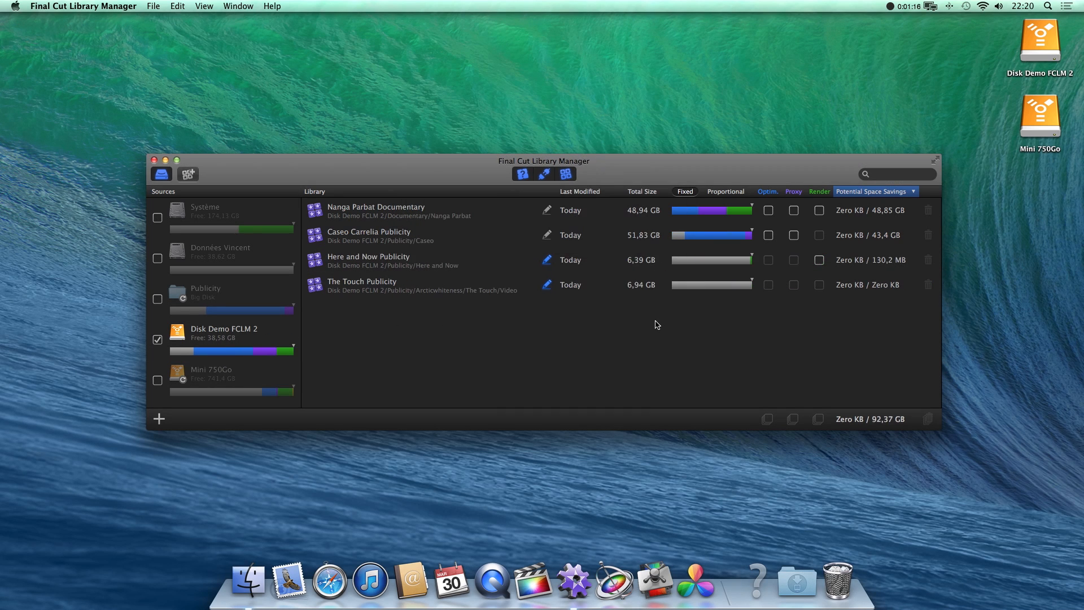
mouse_move(524, 285)
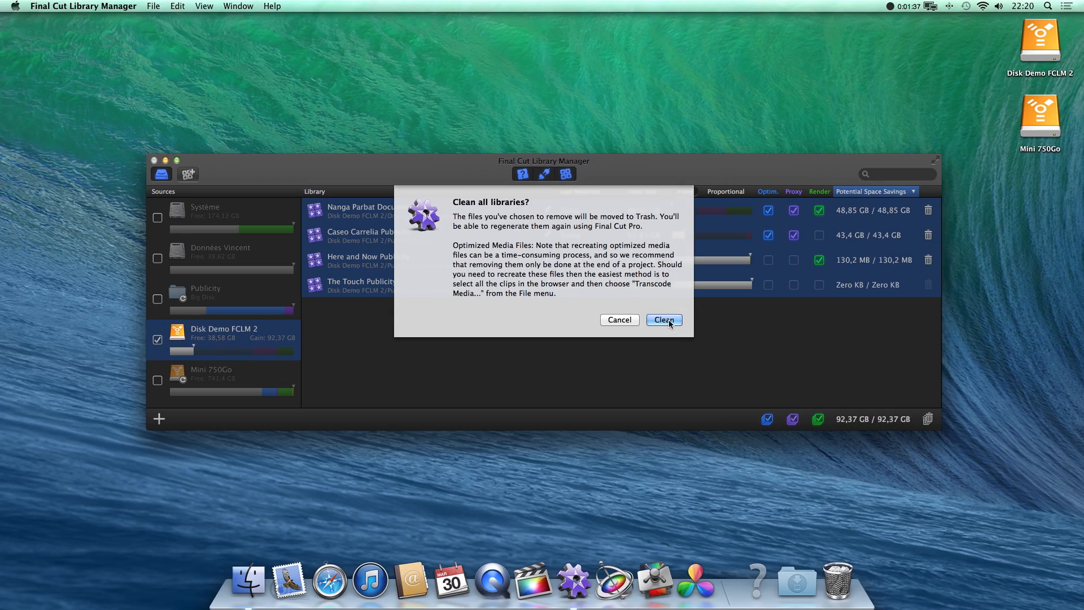
Confirm cleaning every library on Disk Demo FCLM 2
click(662, 320)
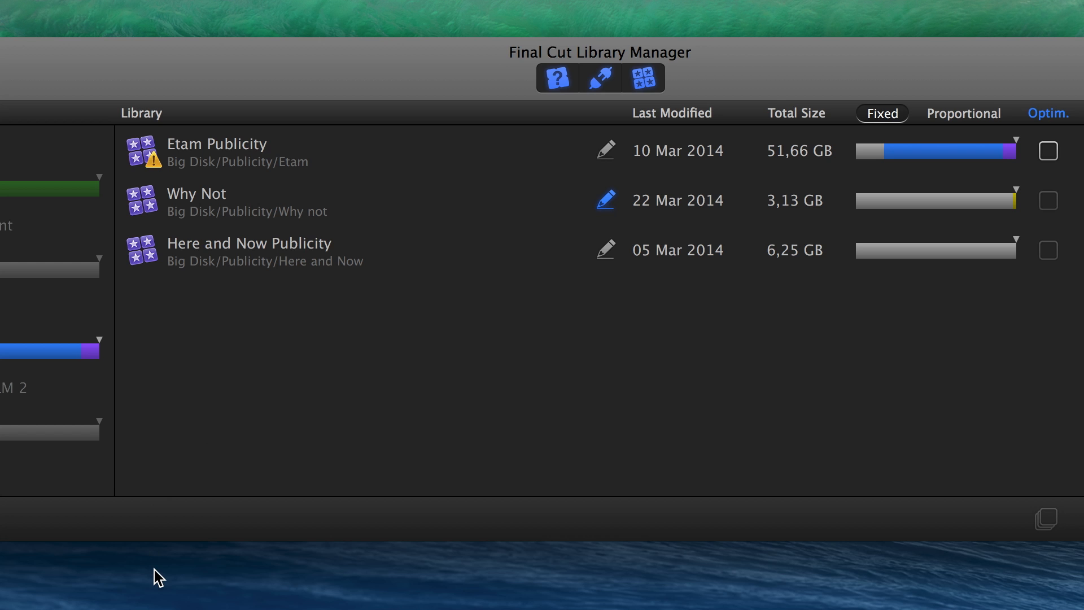
click(157, 157)
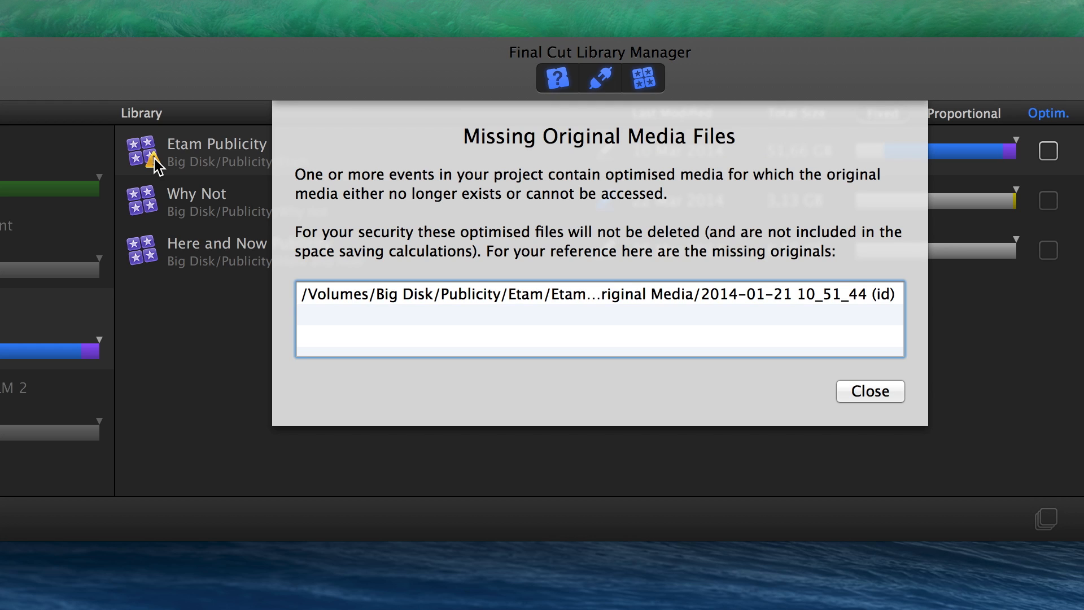
mouse_move(869, 391)
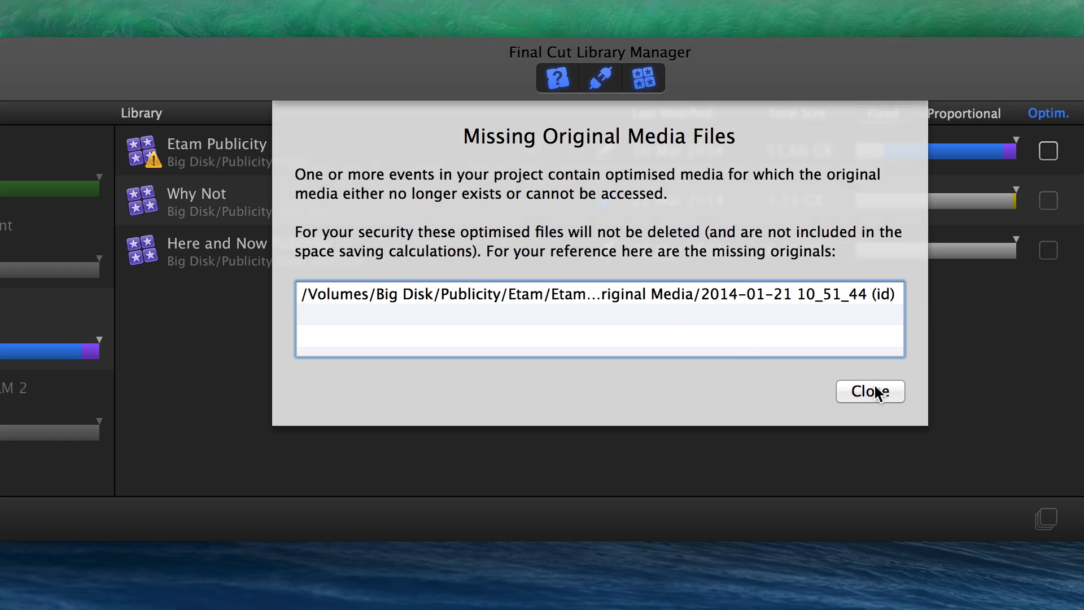
click(870, 391)
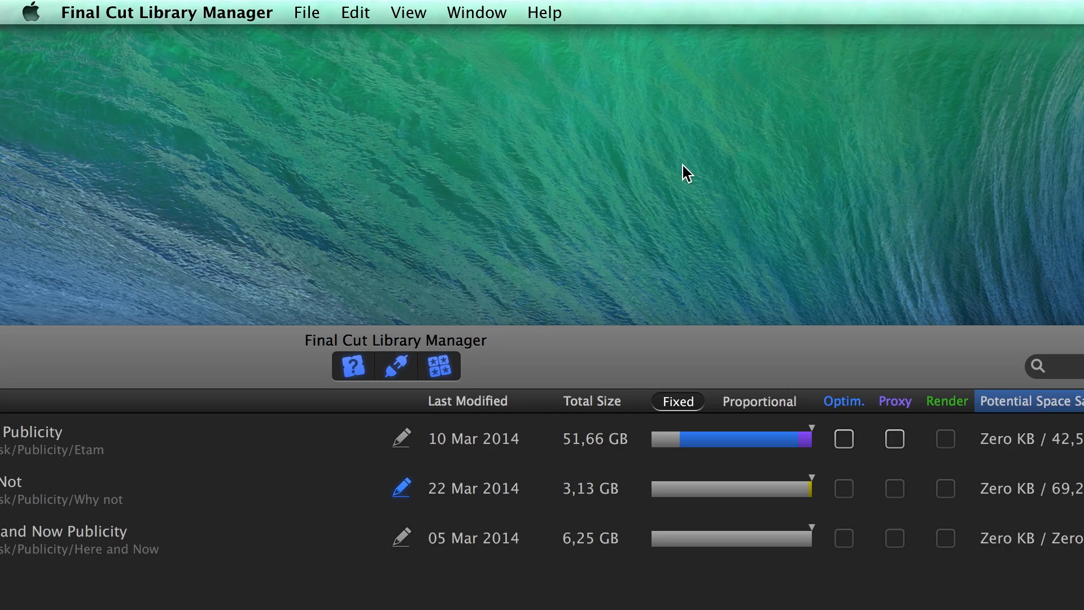
Turn on the Shared Media and Optical Flow Data columns under View > Displayed Columns
click(408, 12)
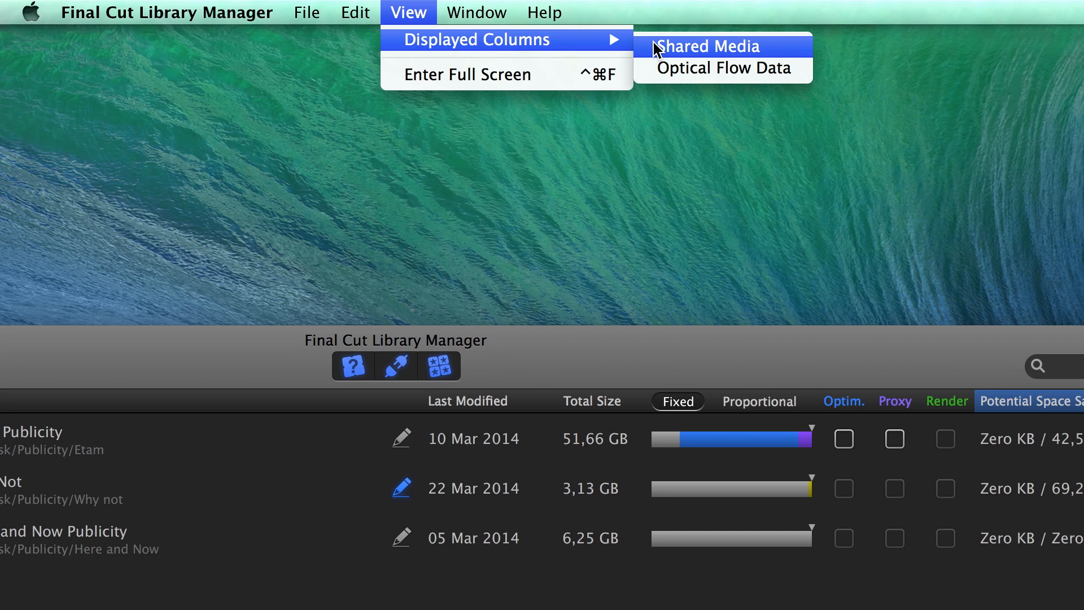
click(708, 46)
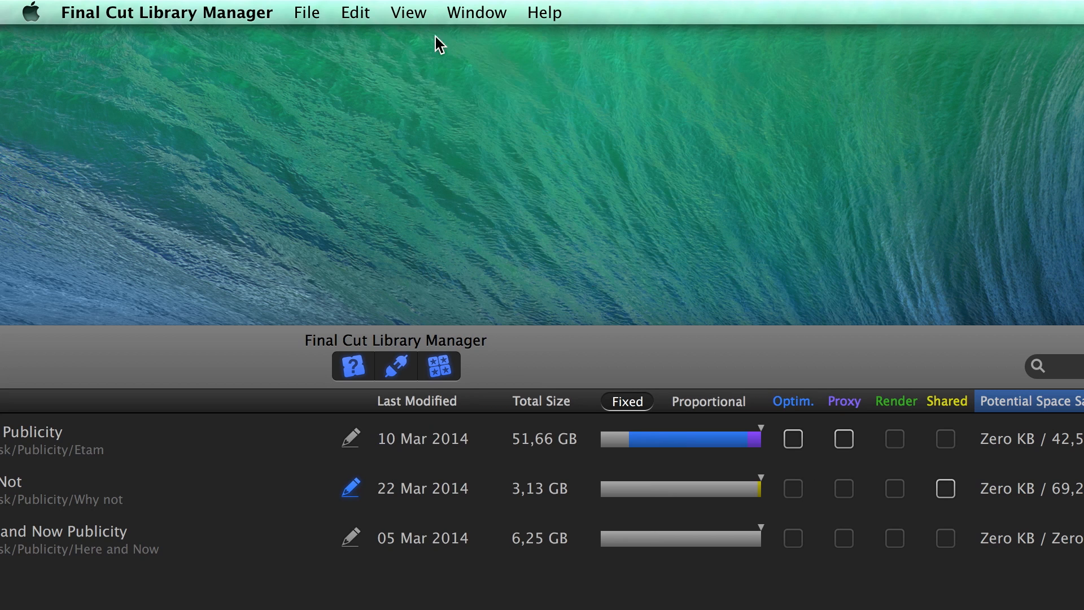
click(407, 12)
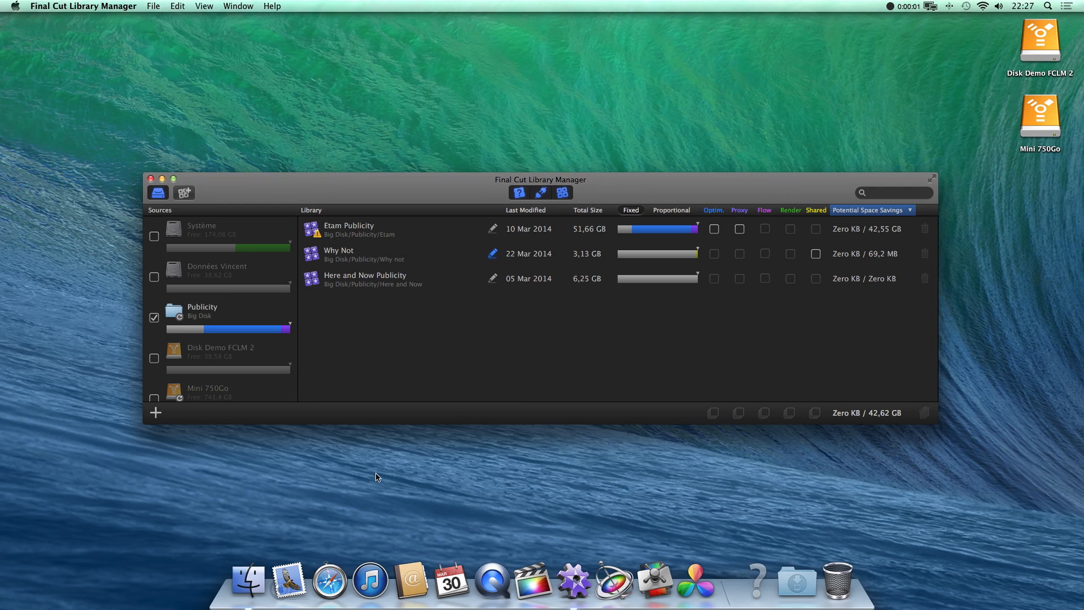
Choose Help > Send your comments… to open the Arctic Whiteness feedback form in the browser
click(271, 5)
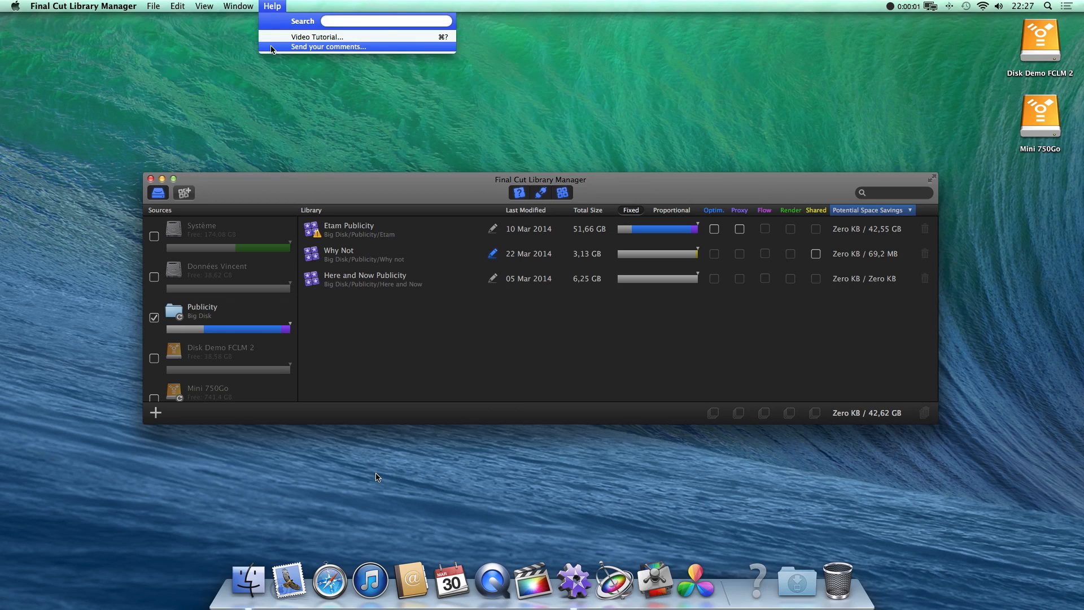
click(327, 47)
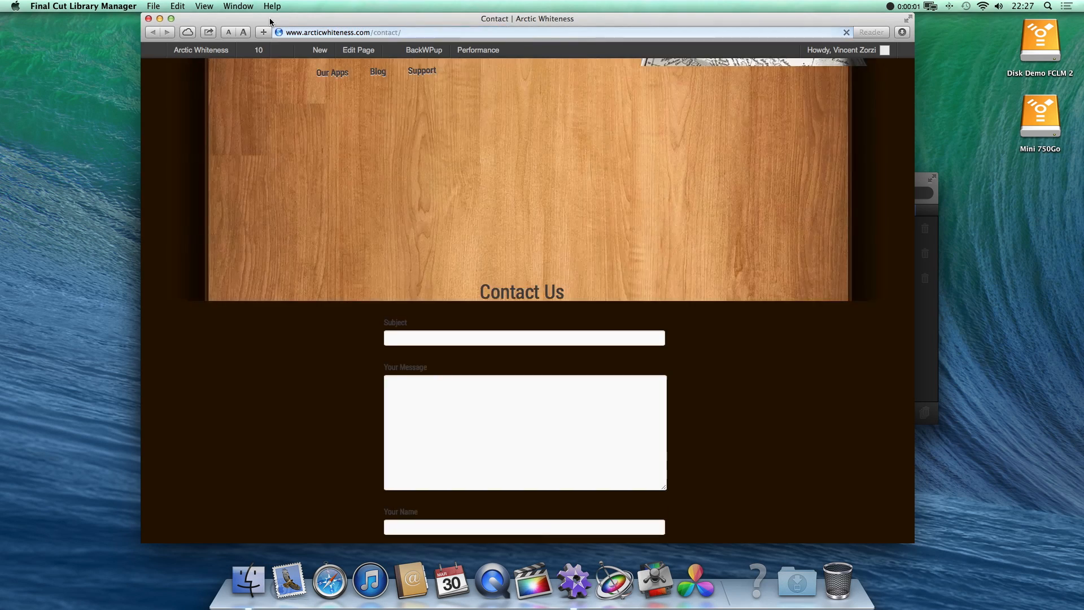